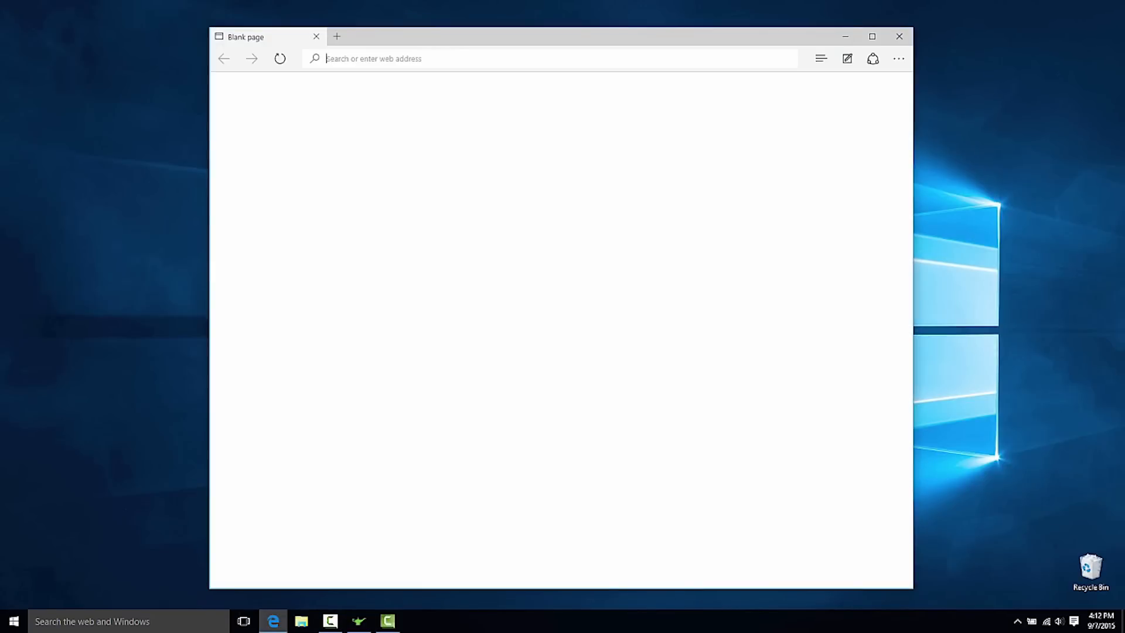
Step: Go to netgear.com/readyshare and scroll down to the ReadySHARE Printer utility download
text(netgear.com/readyshare)
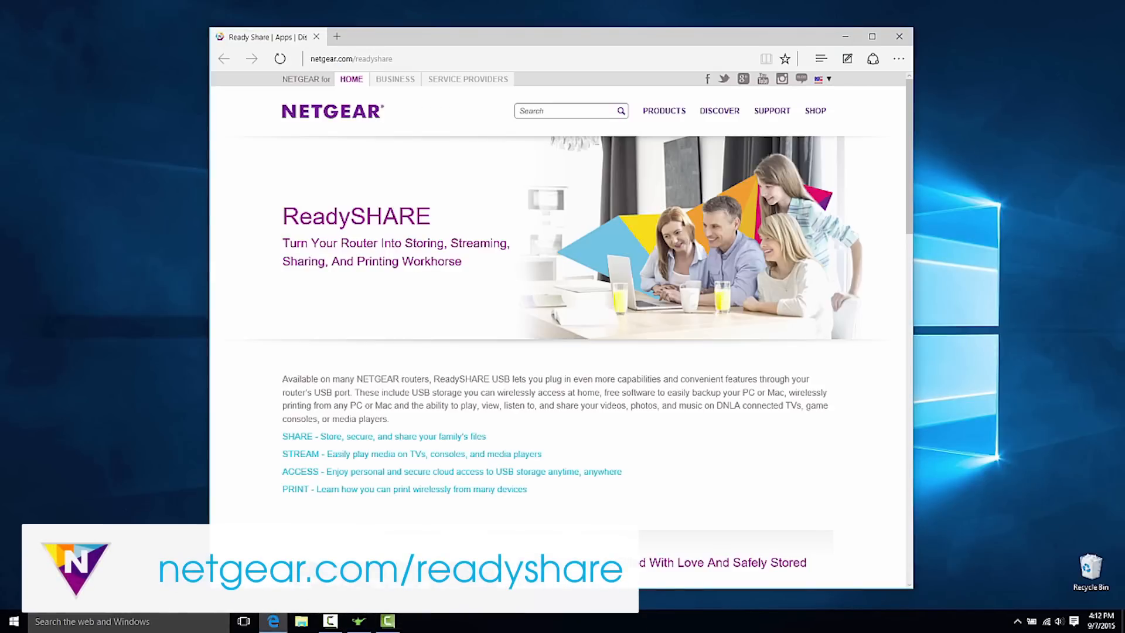
scroll(down, 3)
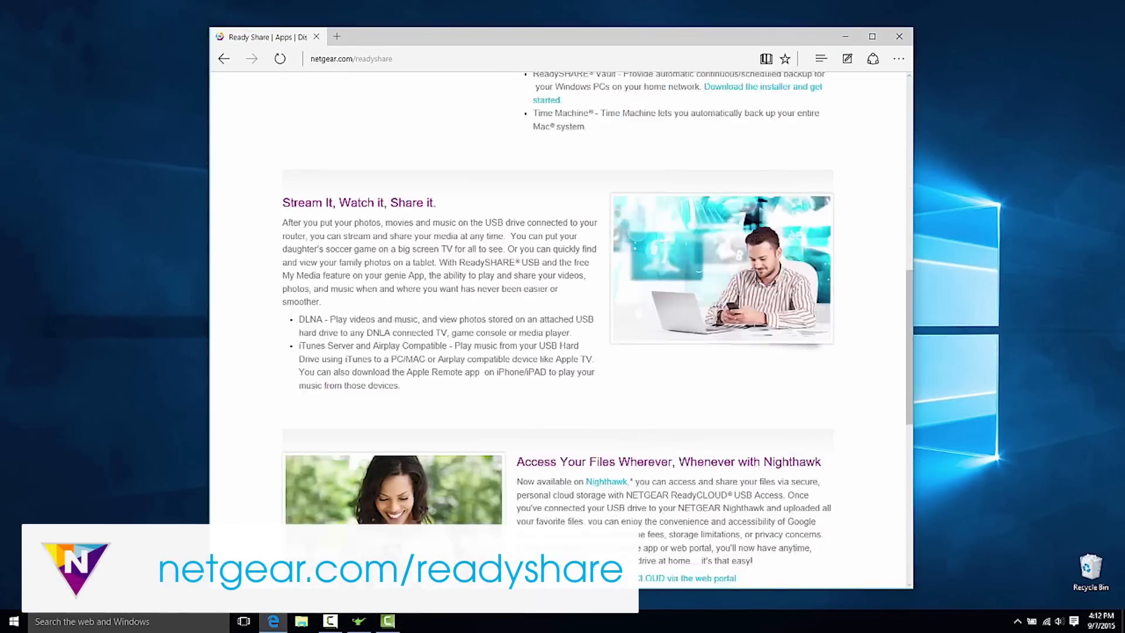
scroll(down, 3)
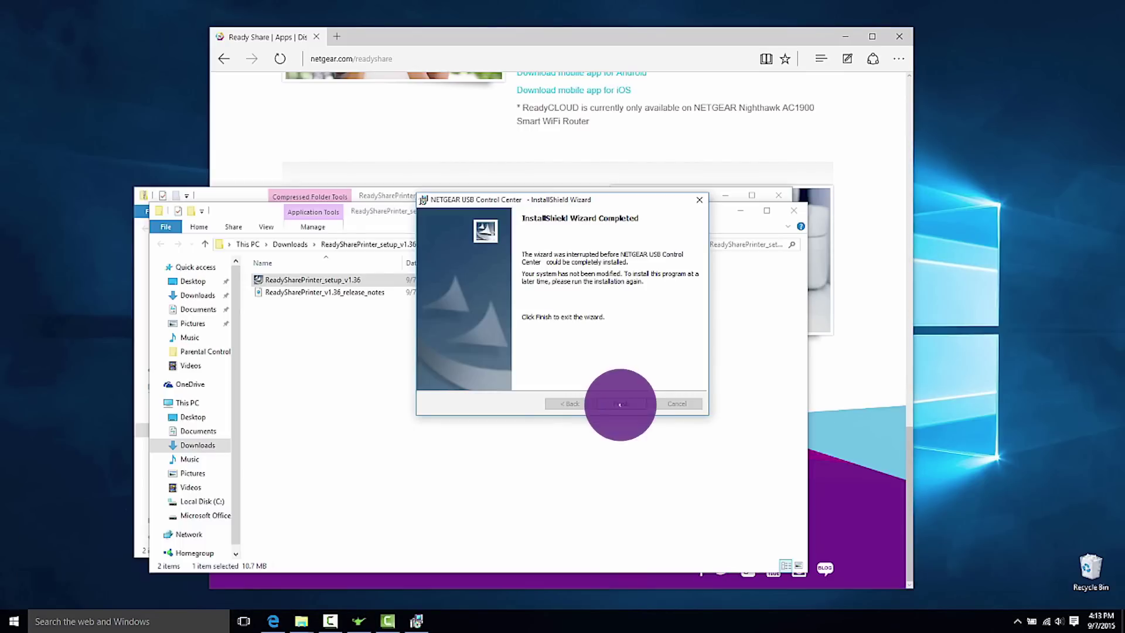
Step: Search the Start menu for "net" and launch NETGEAR USB Control Center
click(12, 621)
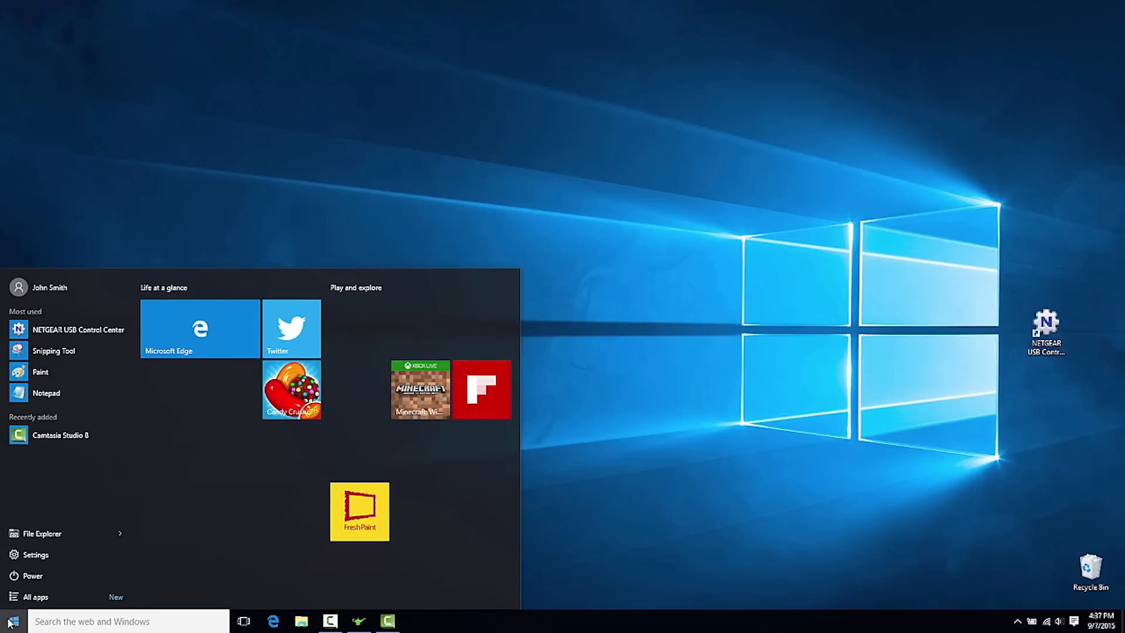
text(net)
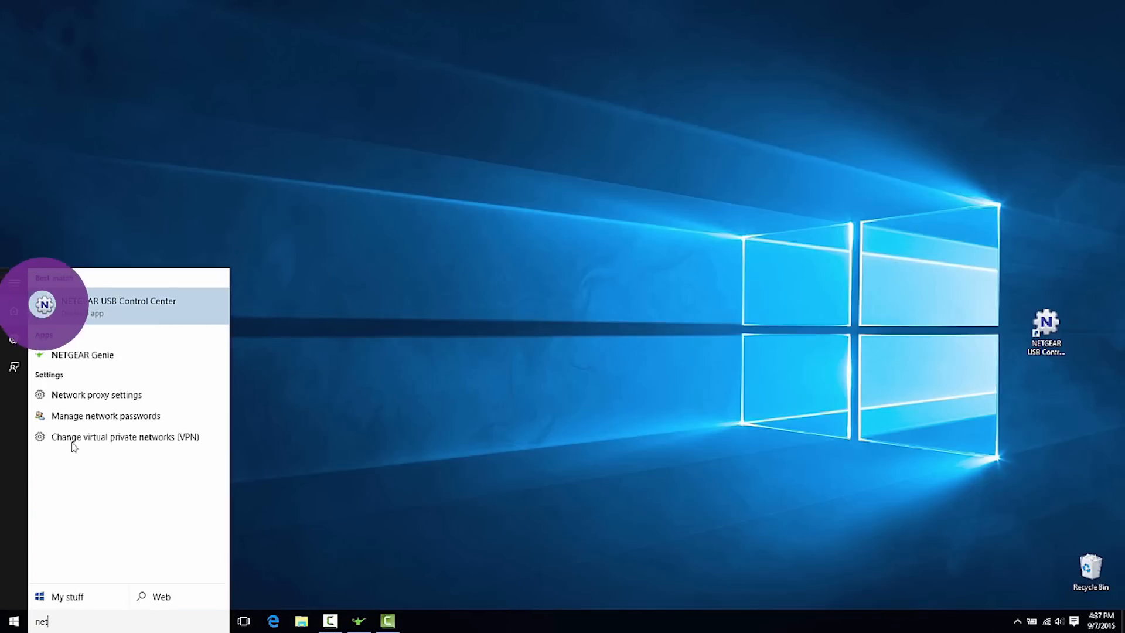
click(119, 303)
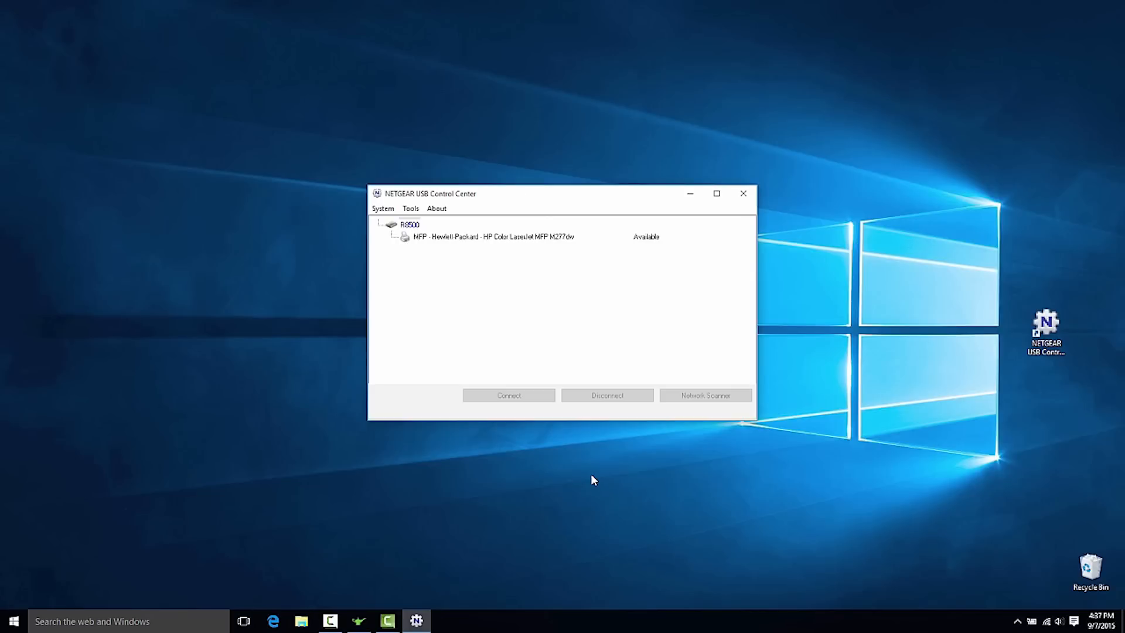
Step: Connect the HP Color LaserJet MFP under R8500 for Scan/Fax and open its scan driver
click(491, 237)
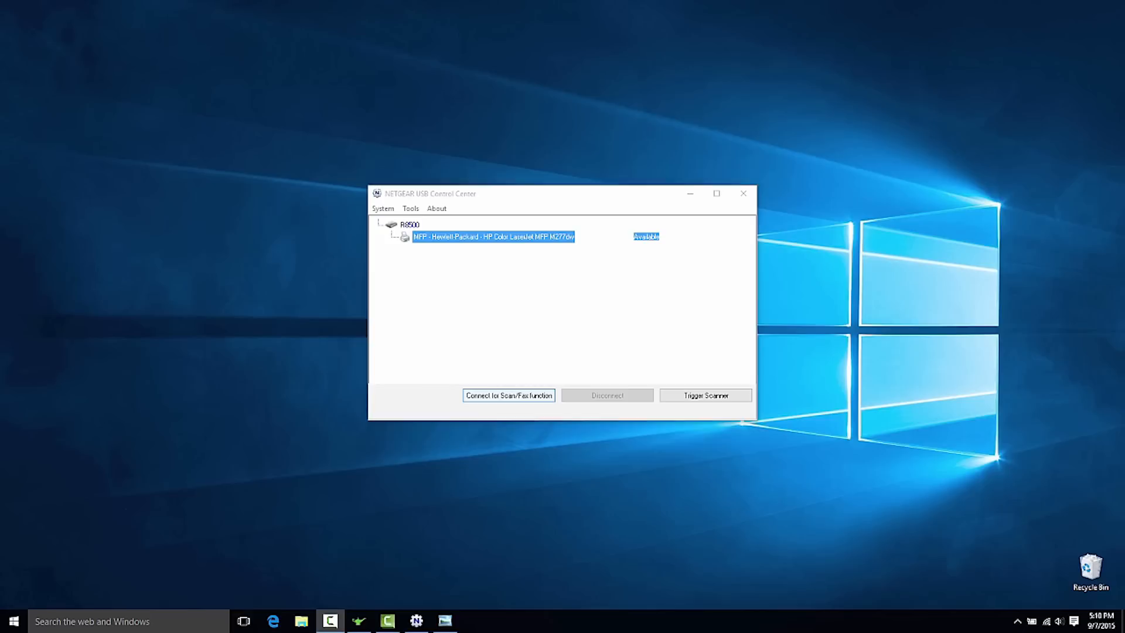
click(508, 396)
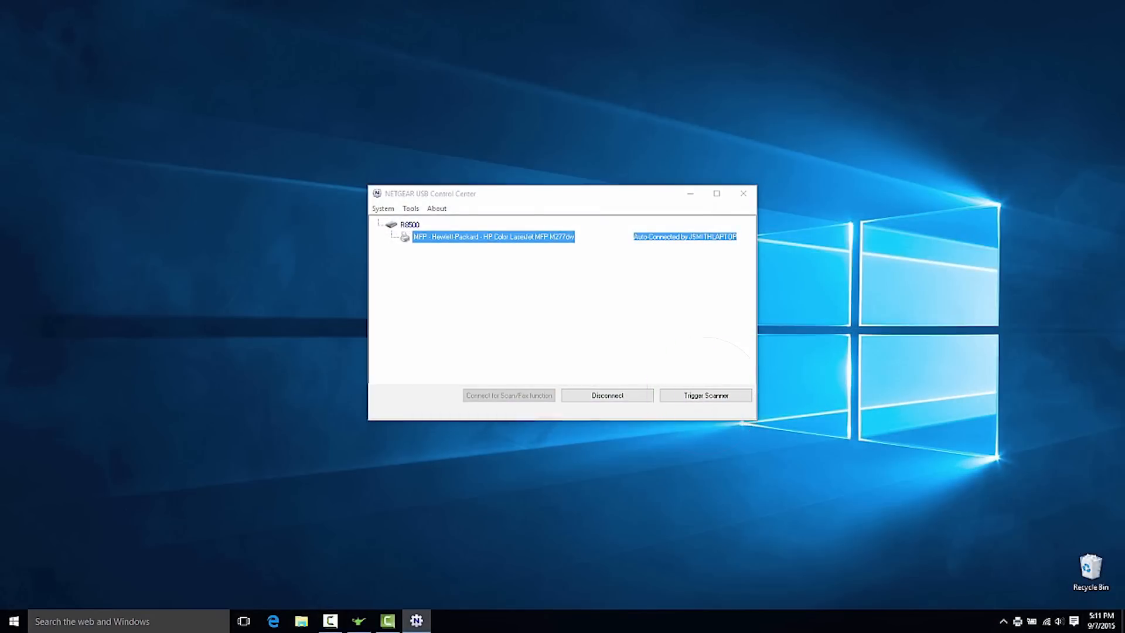
click(704, 395)
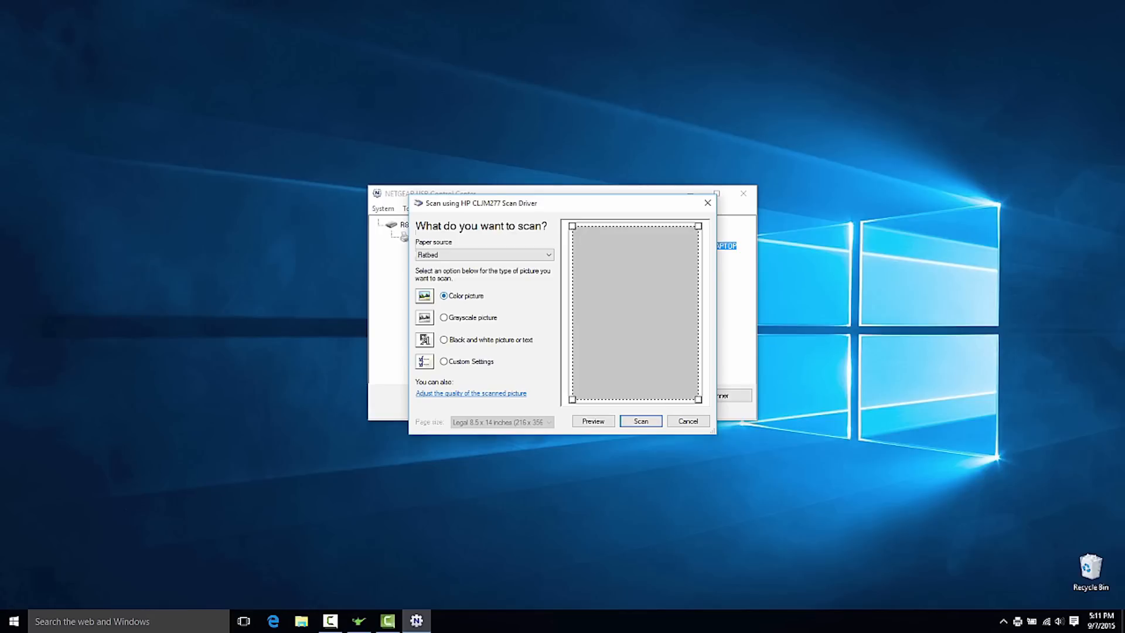
Step: Scan as a color picture, save it as JPG Picture 003 in Pictures, and close the wizard
click(639, 421)
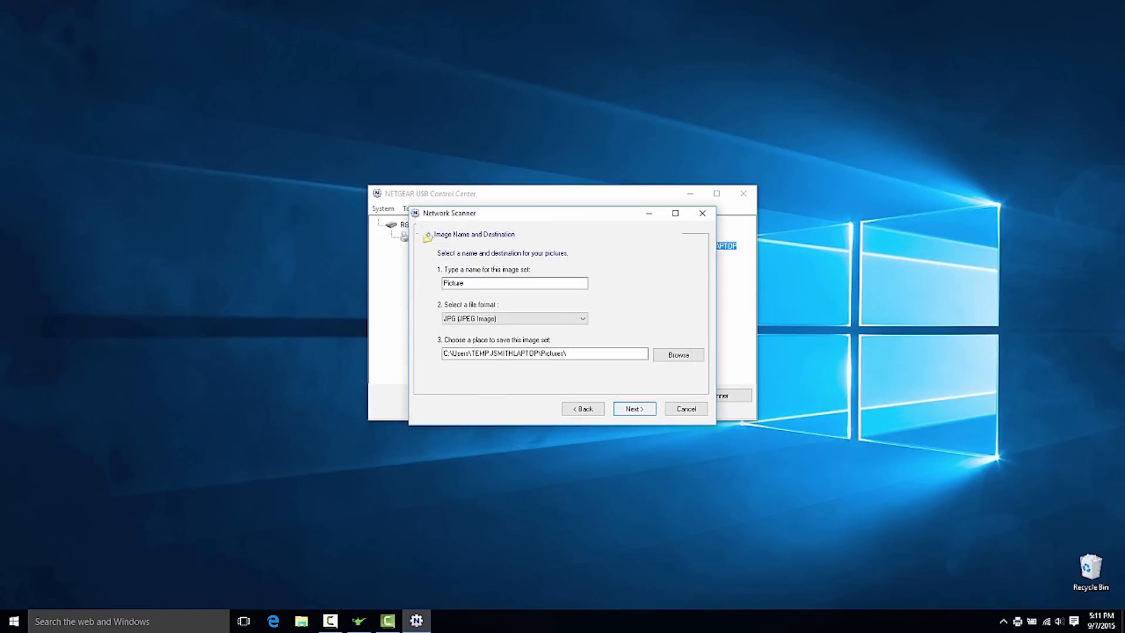
click(581, 317)
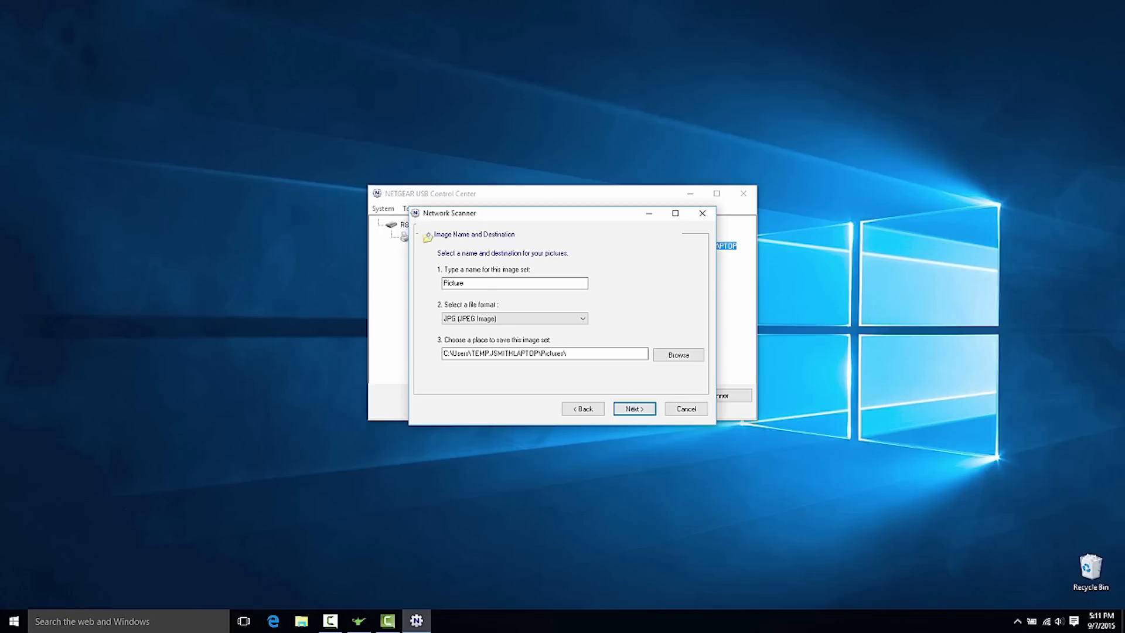
click(633, 408)
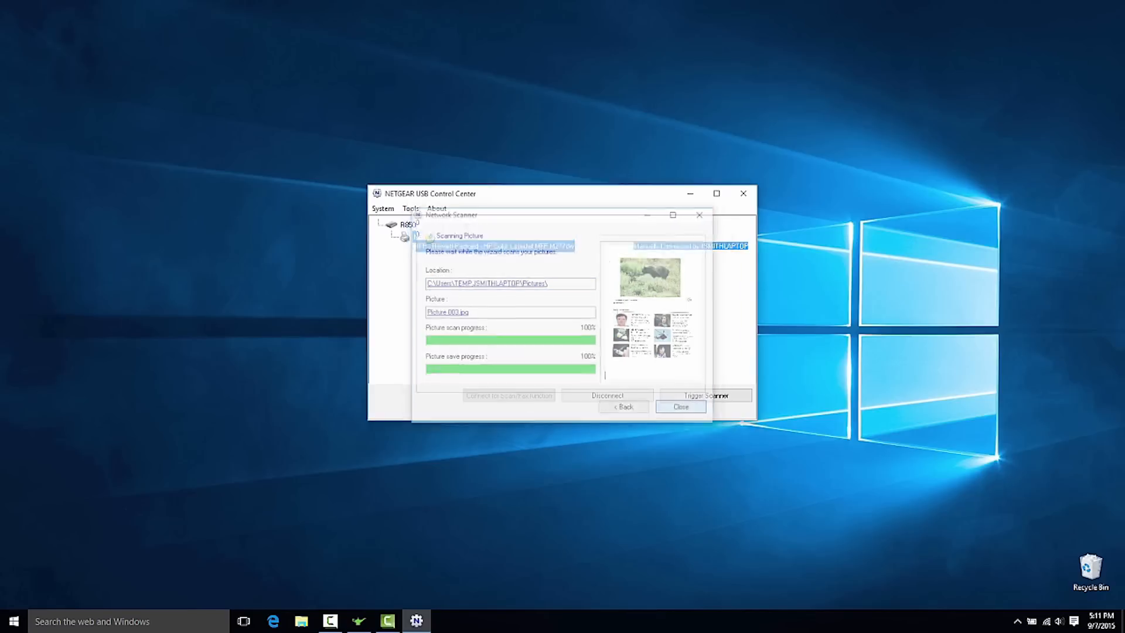
click(680, 406)
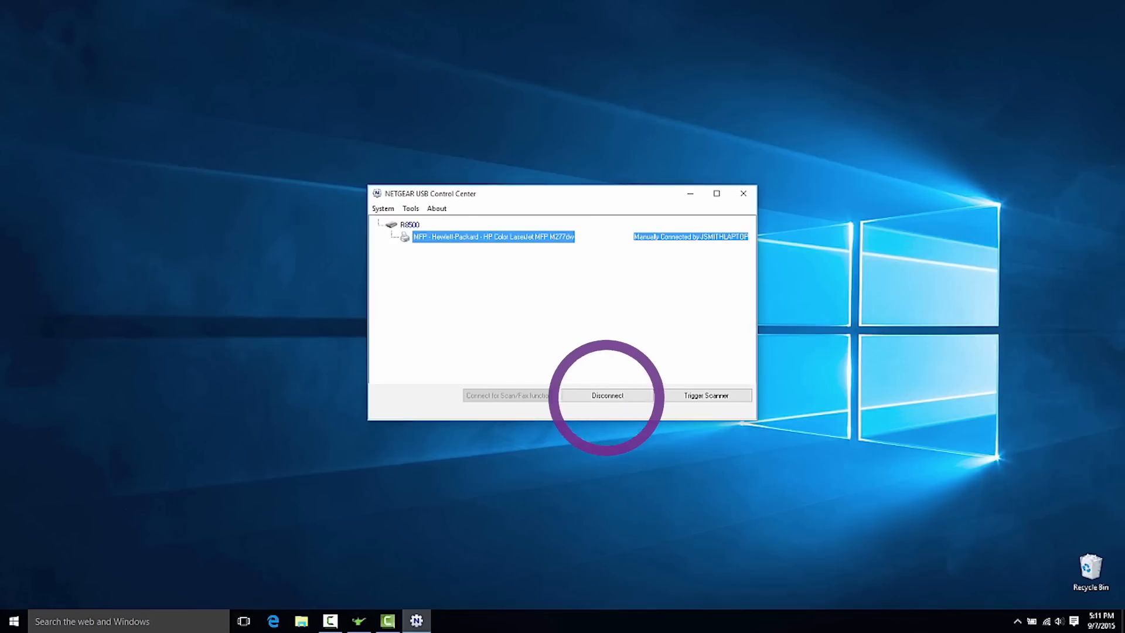
Step: Disconnect the HP printer until it shows Available, then close NETGEAR USB Control Center
click(607, 395)
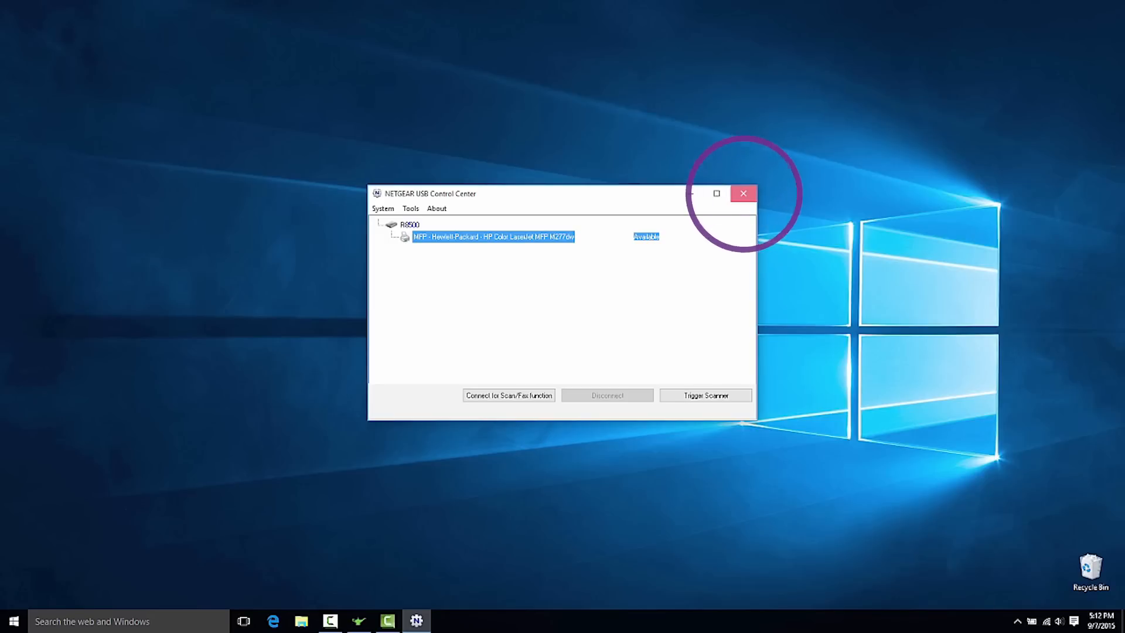
click(742, 194)
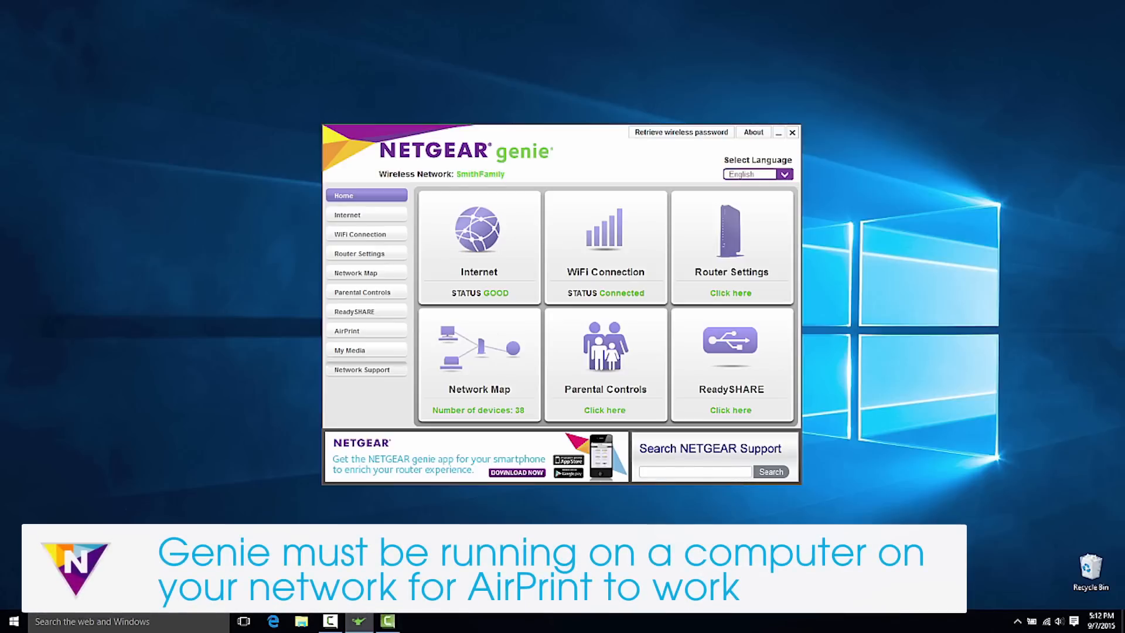
Step: Tick the Hewlett-Packard HP Color LaserJet MFP M277dw checkbox on genie's AirPrint page
click(365, 331)
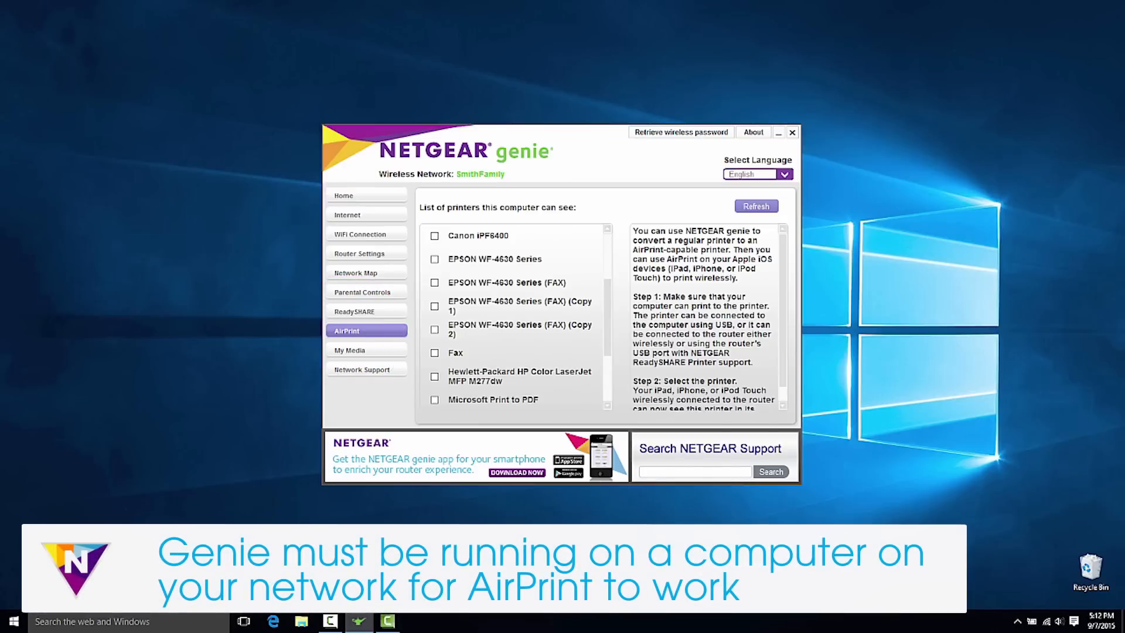
click(434, 376)
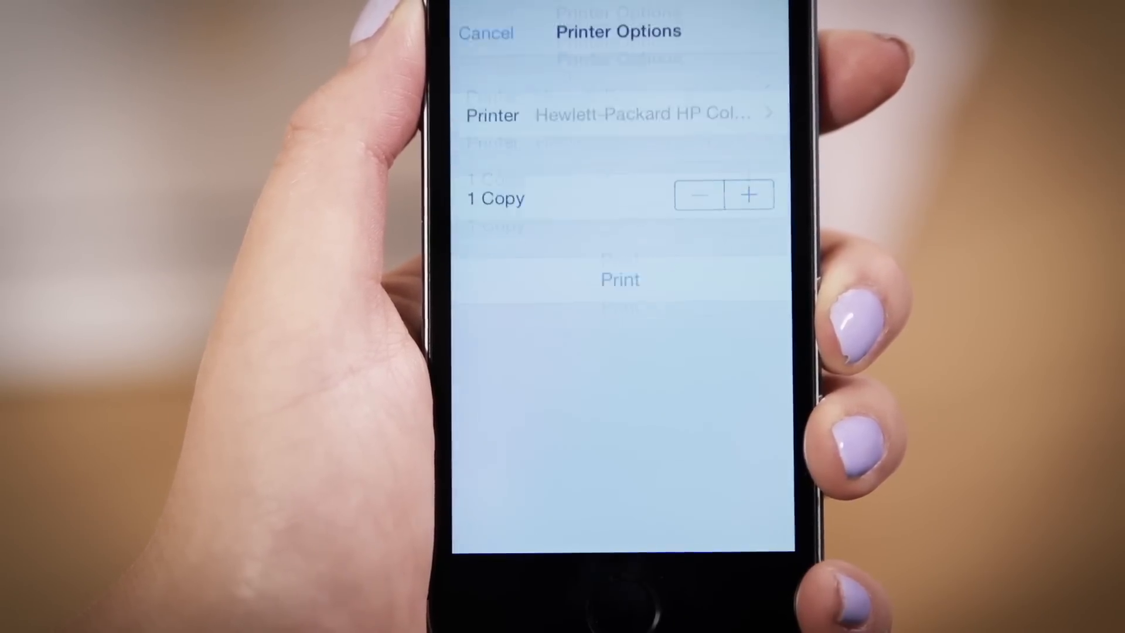
Step: Print one copy to the HP Color LaserJet MFP M277dw from iPhone Printer Options
click(644, 114)
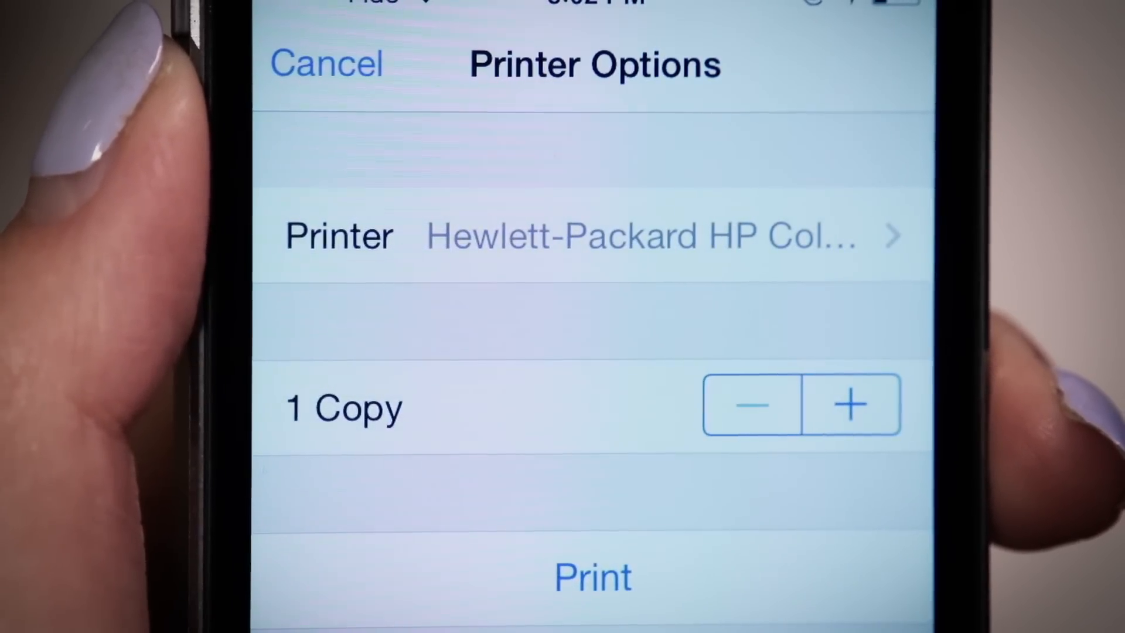
click(592, 576)
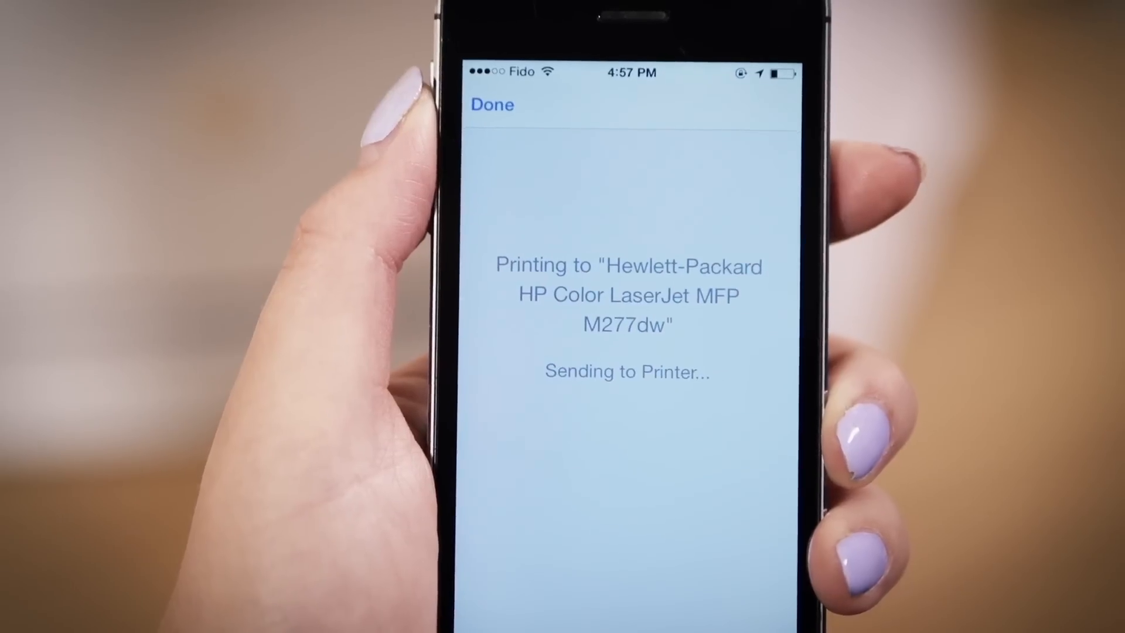